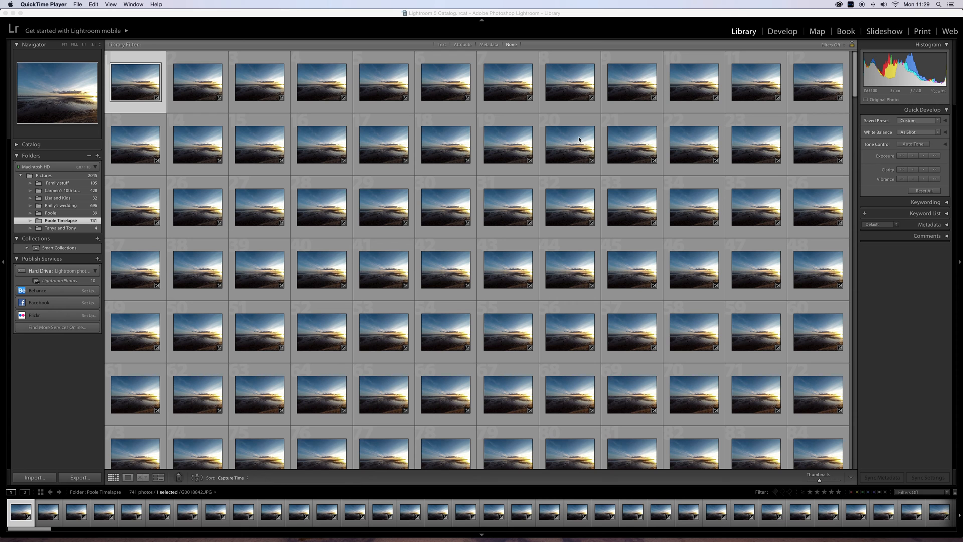
pyautogui.moveTo(672, 144)
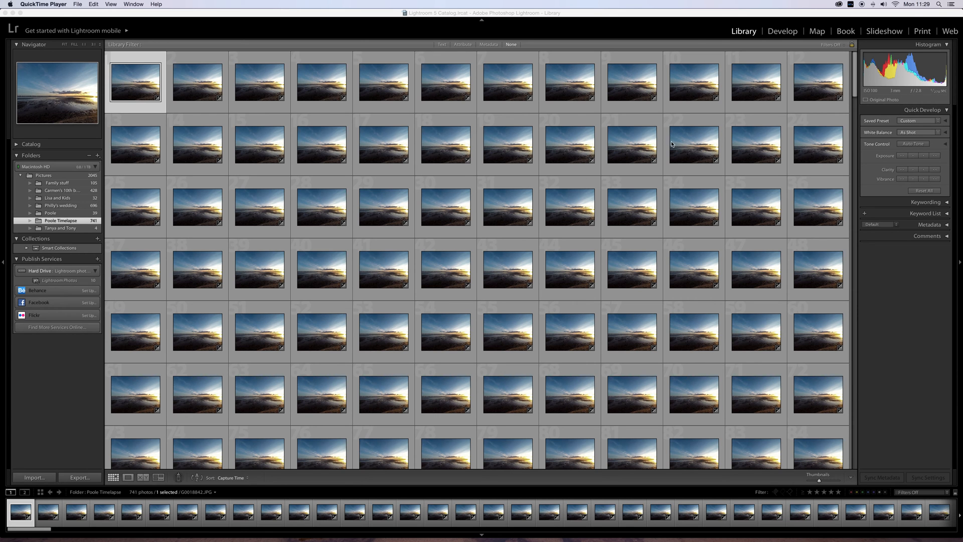
# Step: Switch to the Slideshow module to view the Poole Timelapse photos and user templates
pyautogui.click(883, 31)
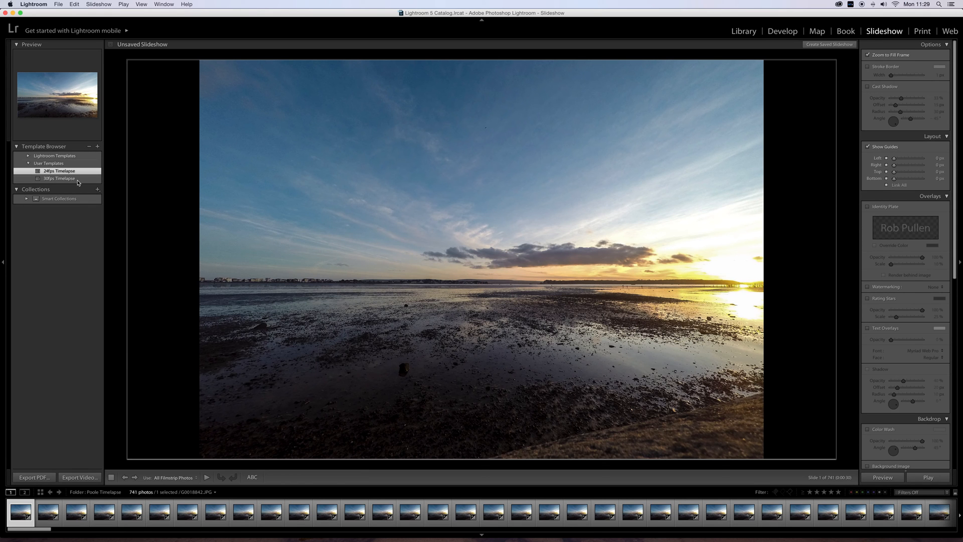
# Step: Delete the 24fps and 30fps Timelapse templates, then return to the Library grid
pyautogui.rightClick(60, 170)
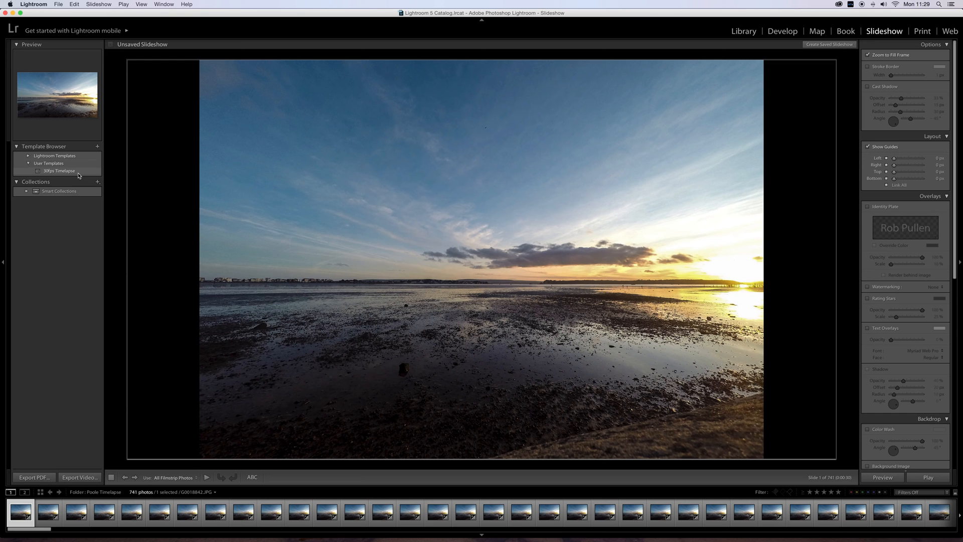
pyautogui.rightClick(59, 170)
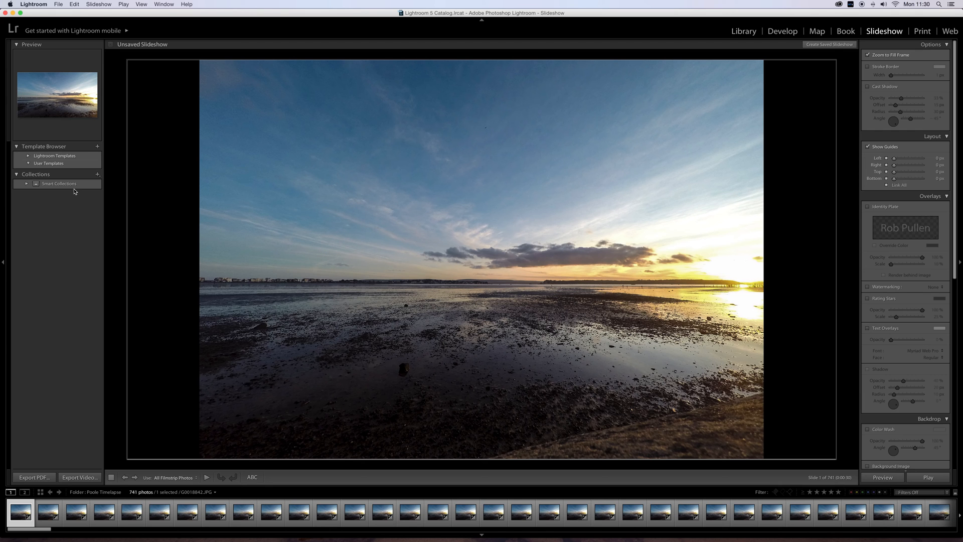
pyautogui.moveTo(247, 205)
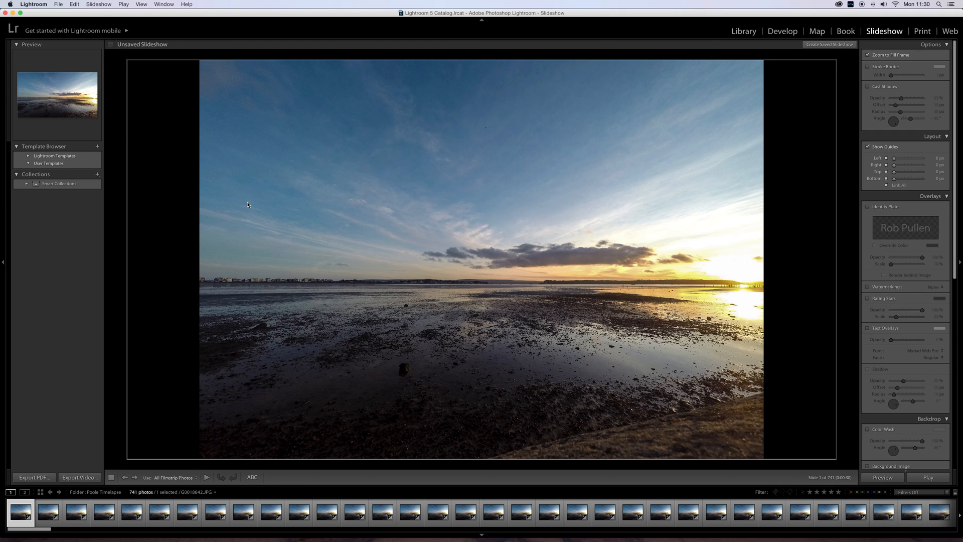
pyautogui.click(743, 31)
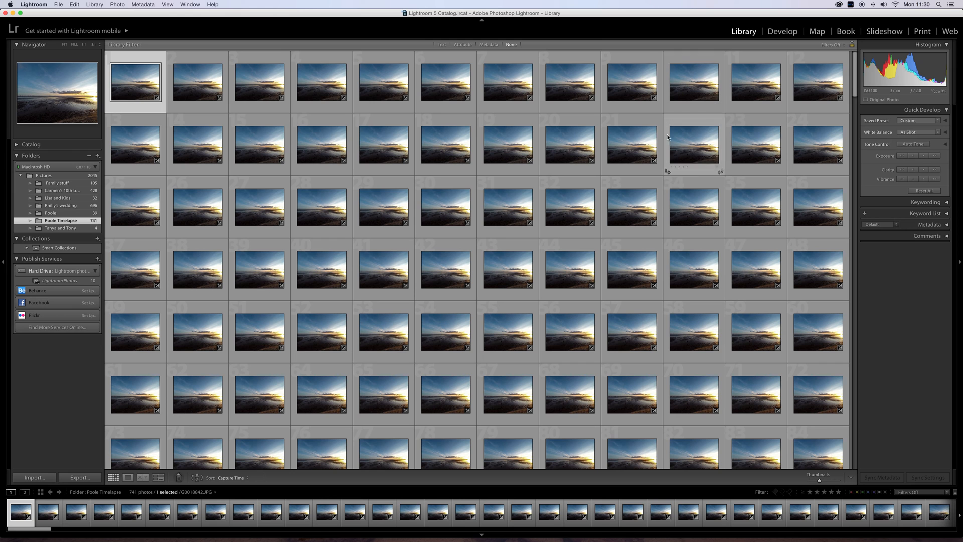
pyautogui.moveTo(320, 145)
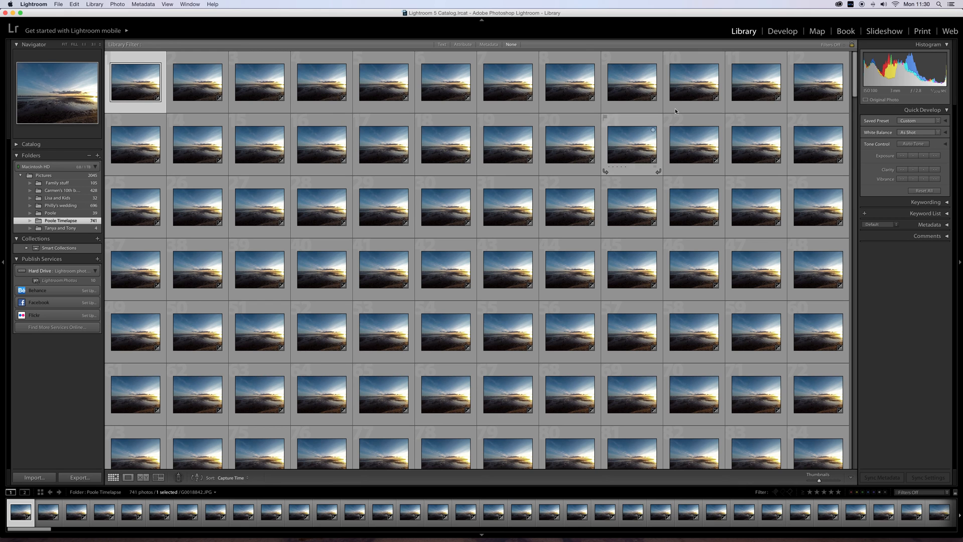
# Step: Return to the Slideshow module, now without any user templates
pyautogui.click(884, 31)
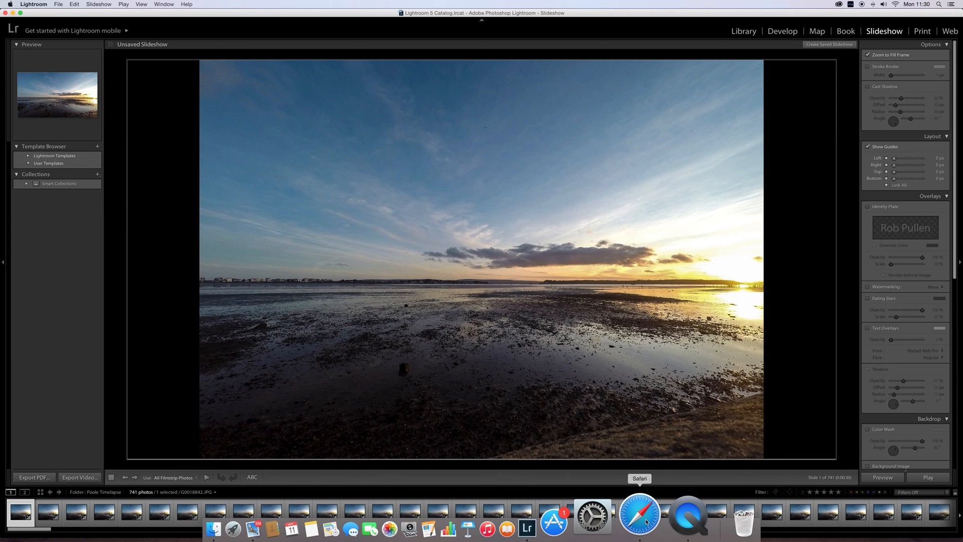
# Step: In Safari, download lrtimelapse.zip from the YouTube tutorial's description link
pyautogui.click(639, 515)
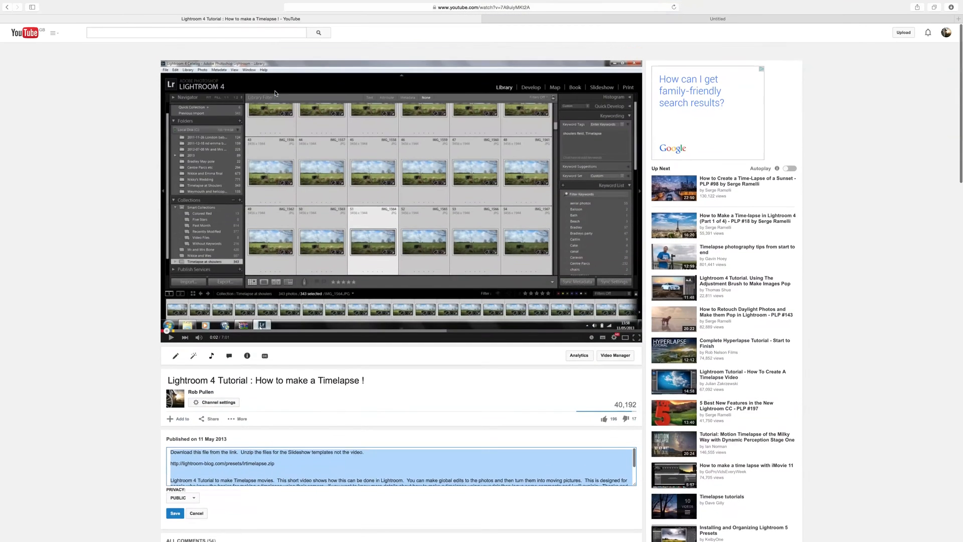
pyautogui.scroll(-3)
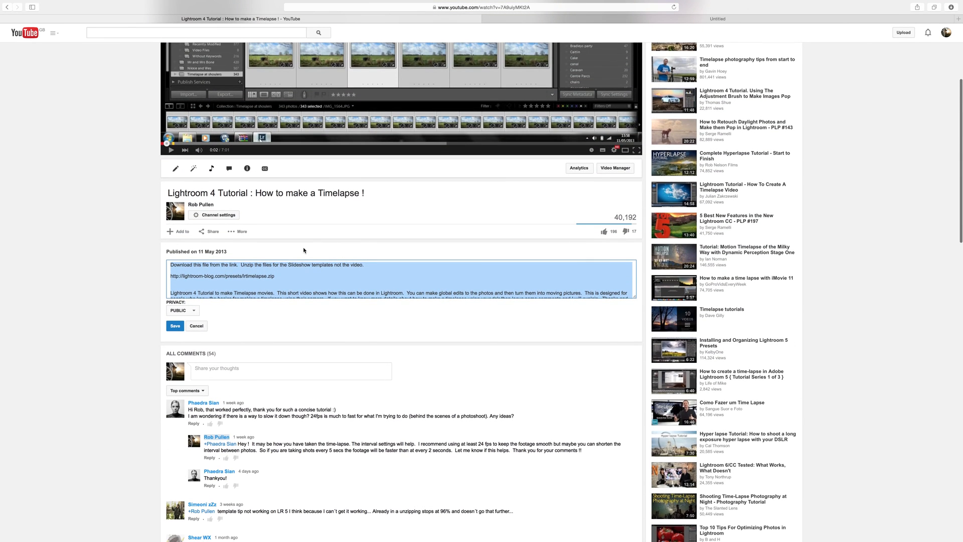
pyautogui.click(240, 285)
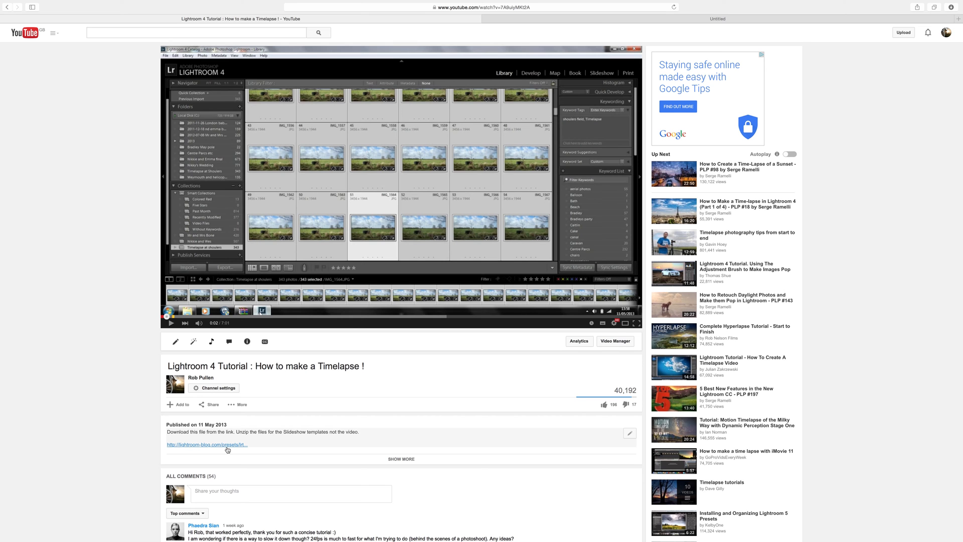
pyautogui.click(482, 6)
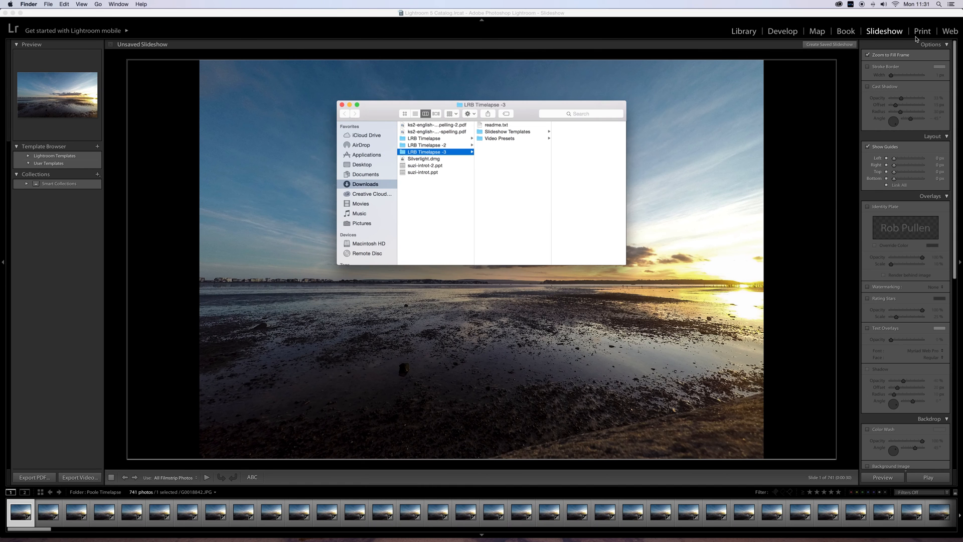
pyautogui.moveTo(441, 142)
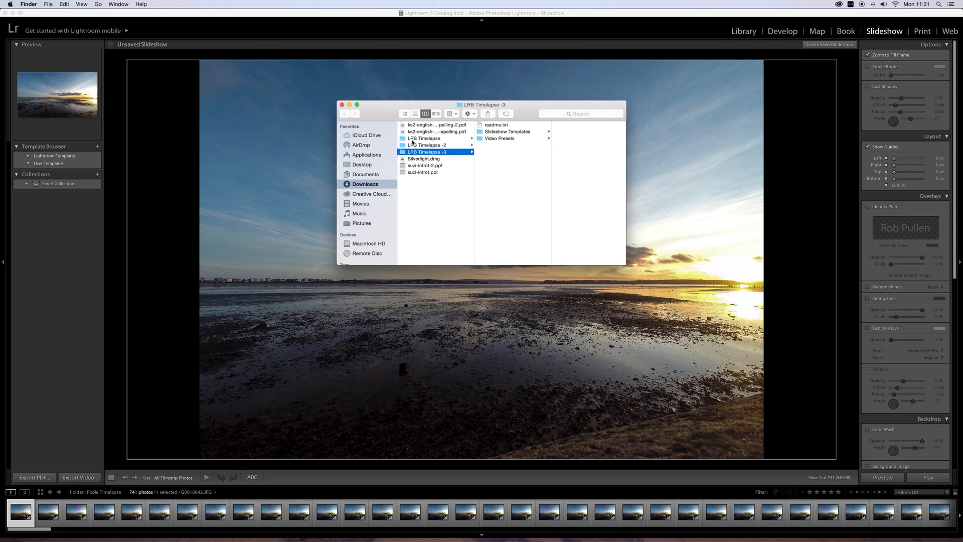
pyautogui.moveTo(379, 176)
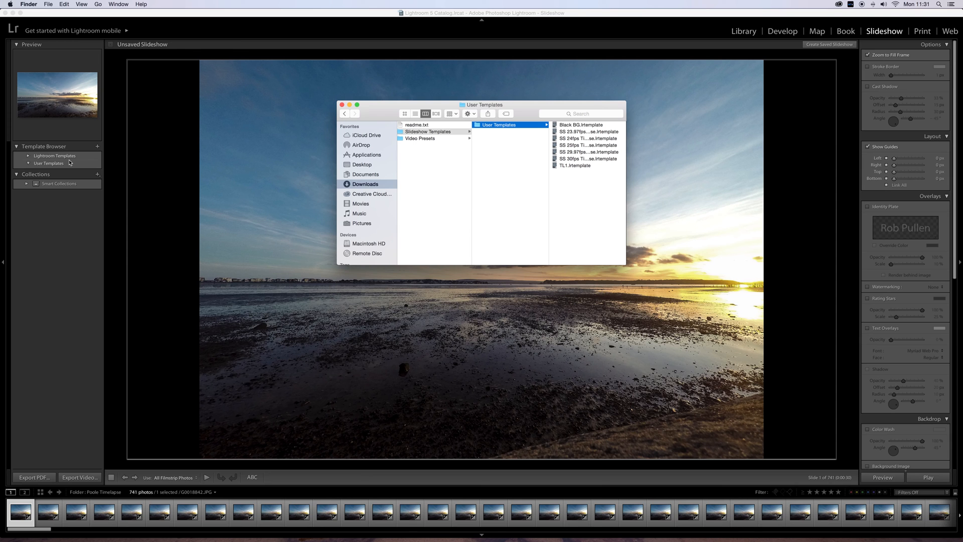
# Step: Close the Finder window showing the unpacked User Templates timelapse files
pyautogui.click(342, 104)
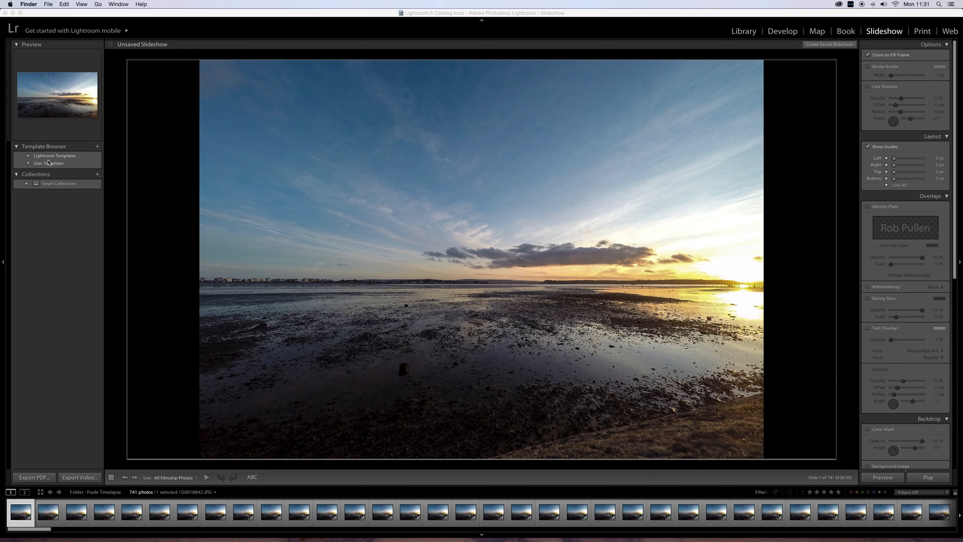
pyautogui.moveTo(68, 167)
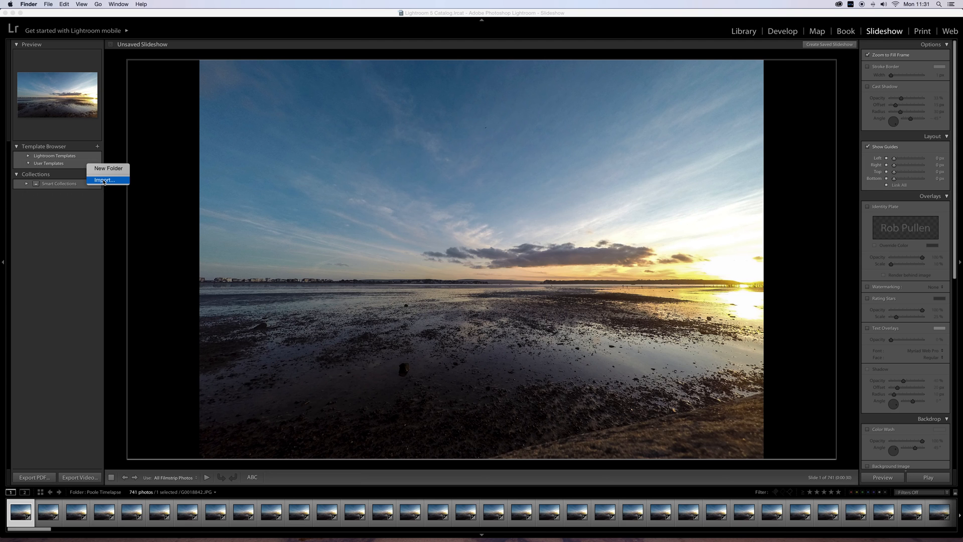
# Step: Import SS 24fps and SS 30fps Timelapse from the downloaded Slideshow Templates > User Templates folder
pyautogui.click(104, 180)
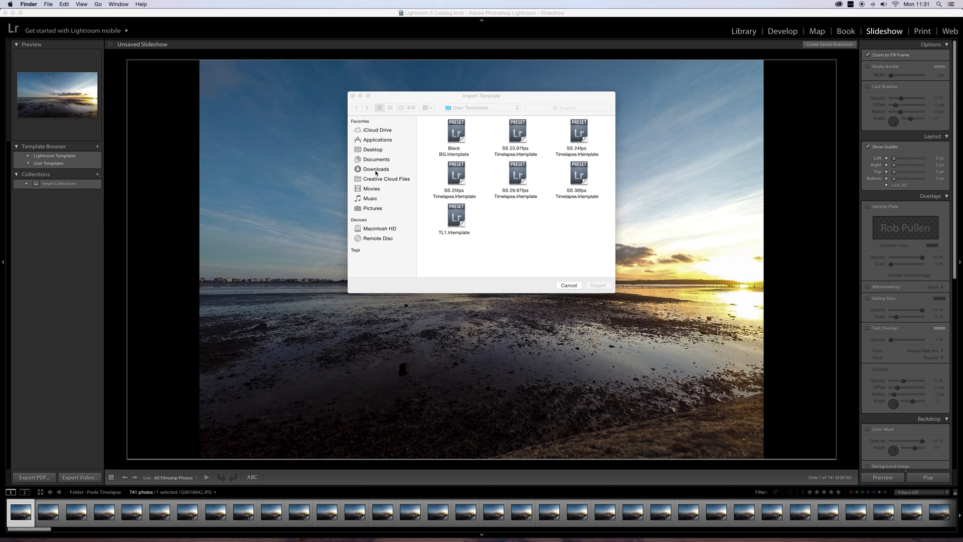
pyautogui.click(375, 169)
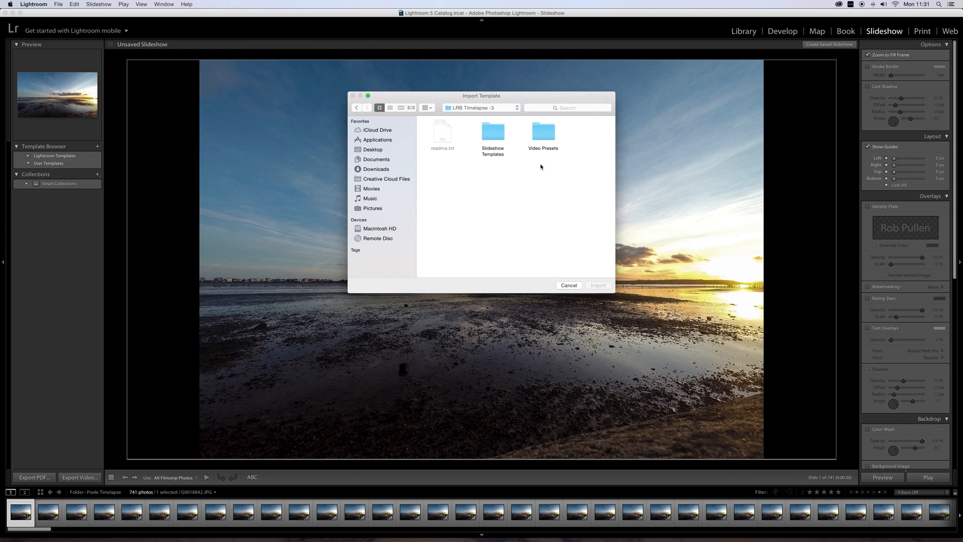
pyautogui.moveTo(542, 155)
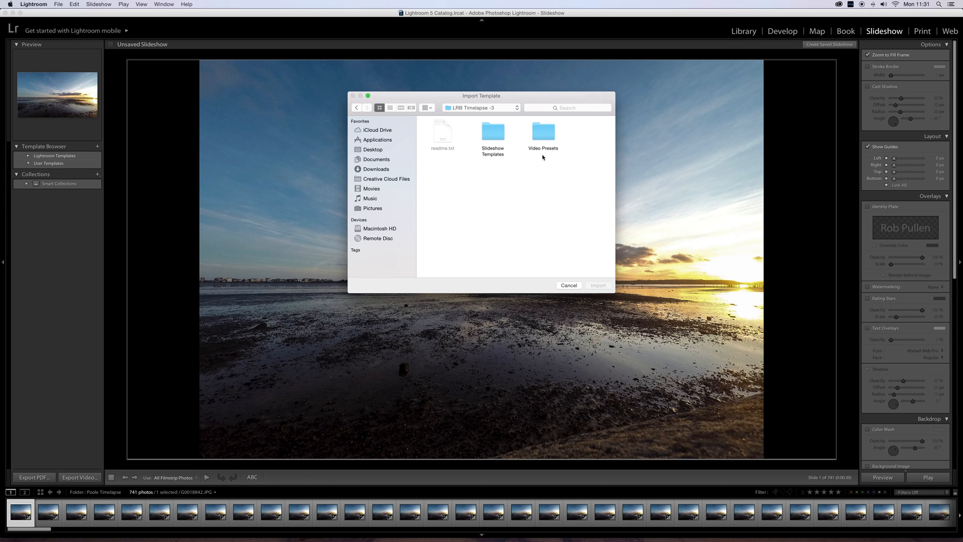
pyautogui.moveTo(495, 157)
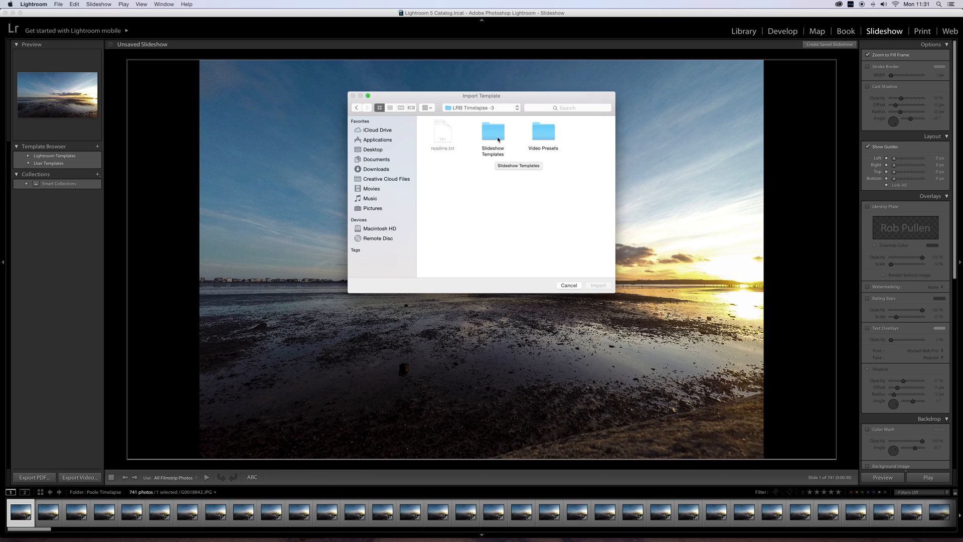
pyautogui.doubleClick(493, 131)
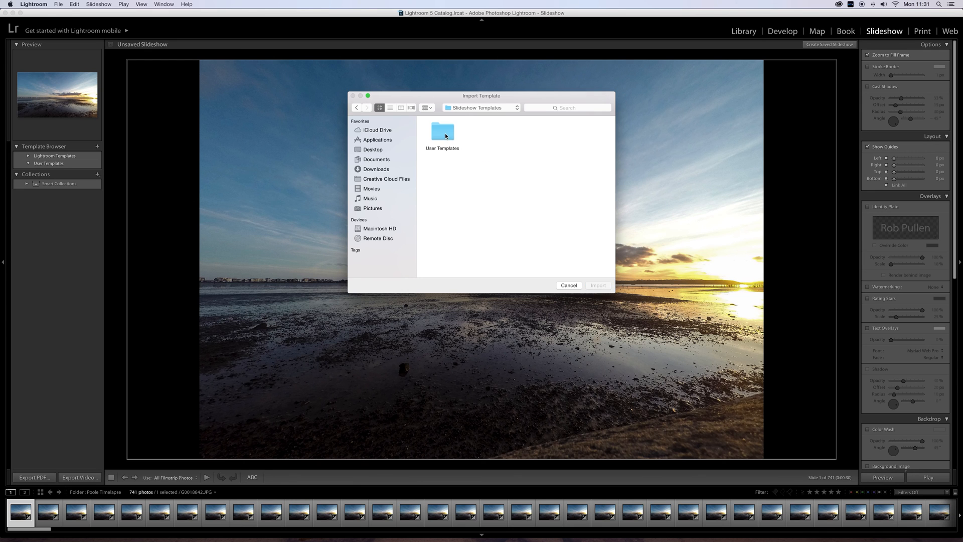
pyautogui.doubleClick(441, 130)
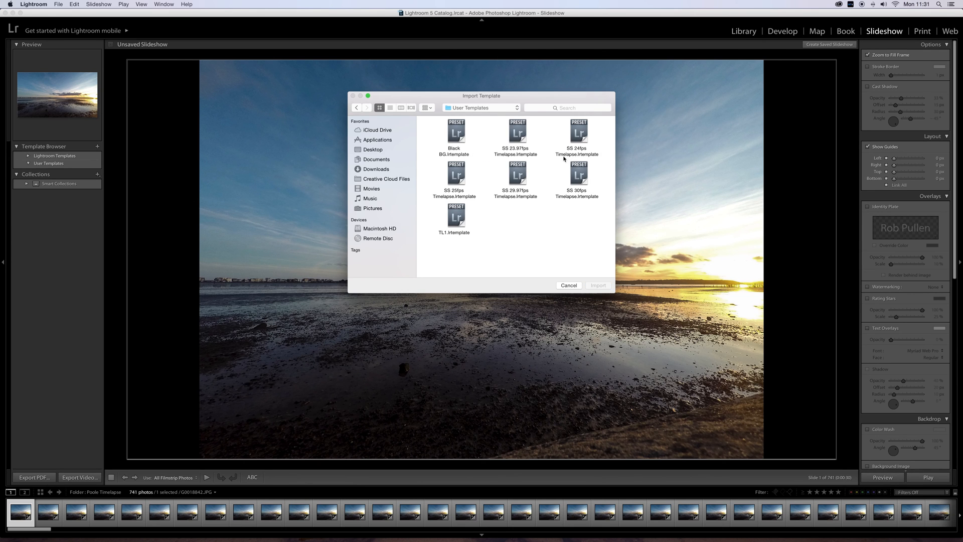
pyautogui.moveTo(579, 142)
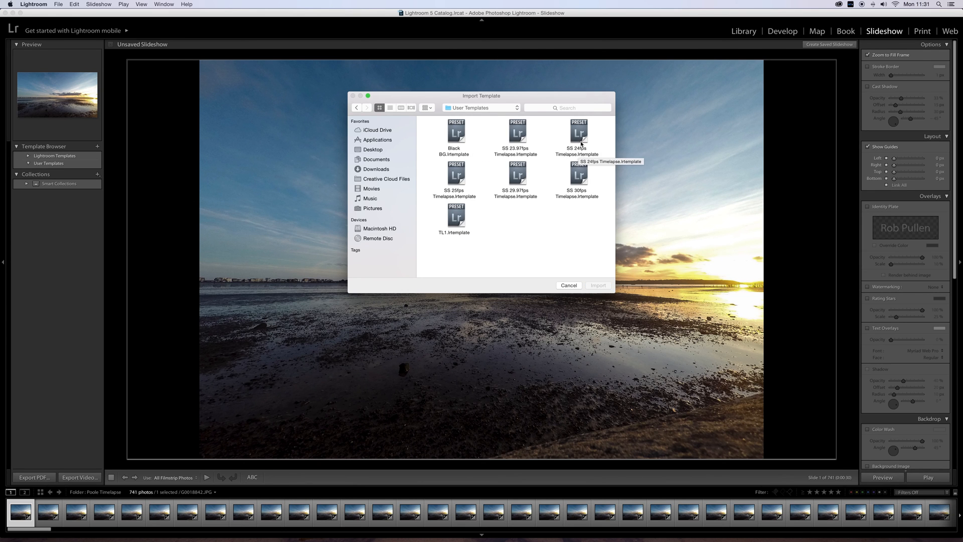
pyautogui.click(578, 134)
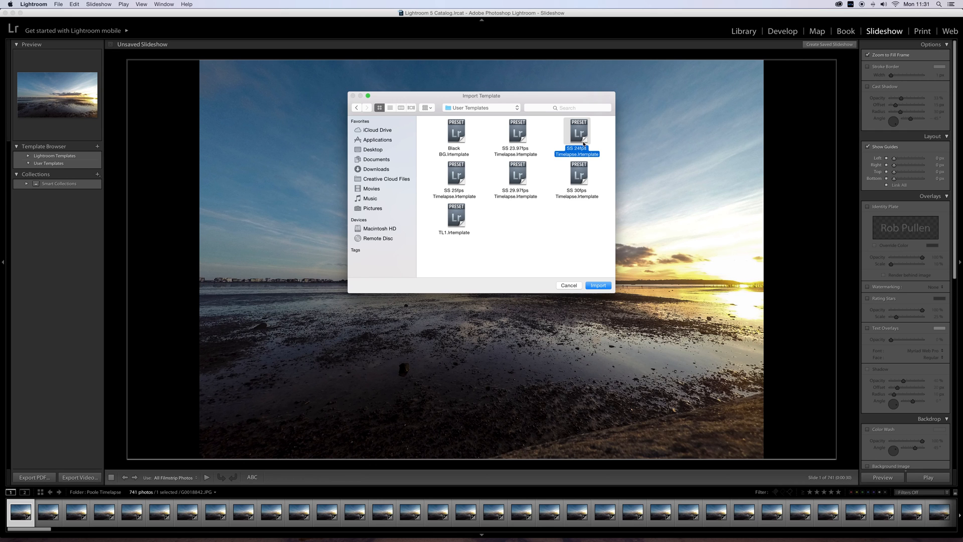
pyautogui.click(577, 178)
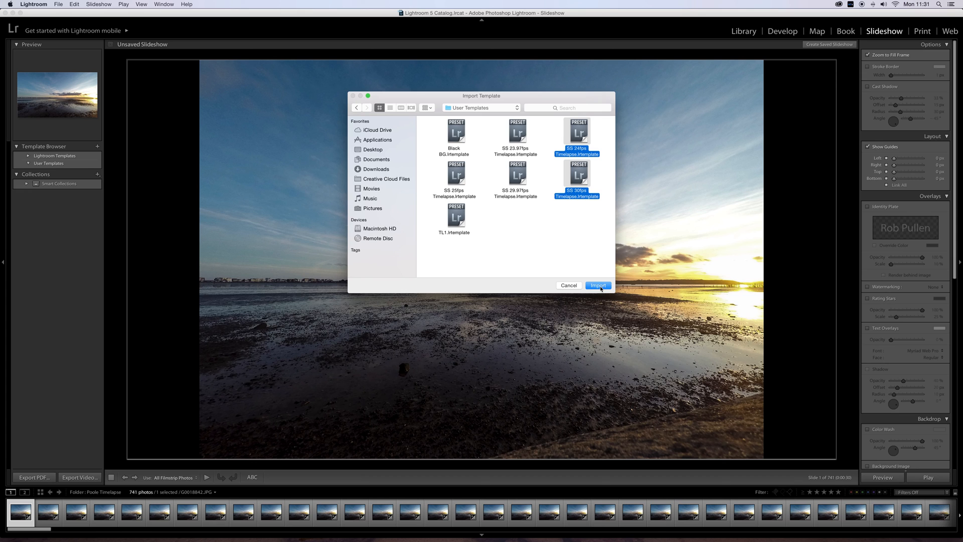
pyautogui.click(597, 285)
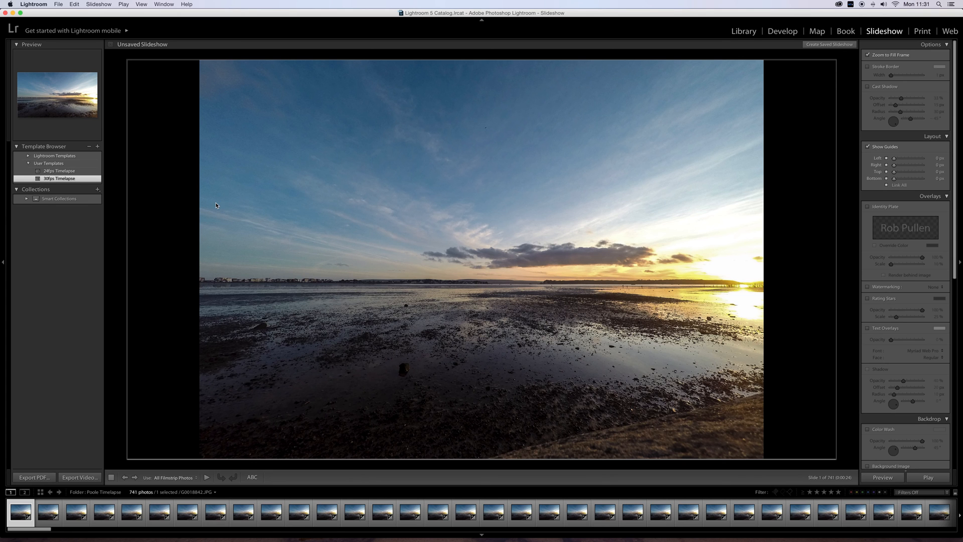
# Step: Apply the 24fps Timelapse user template to the Poole Timelapse slideshow
pyautogui.click(60, 170)
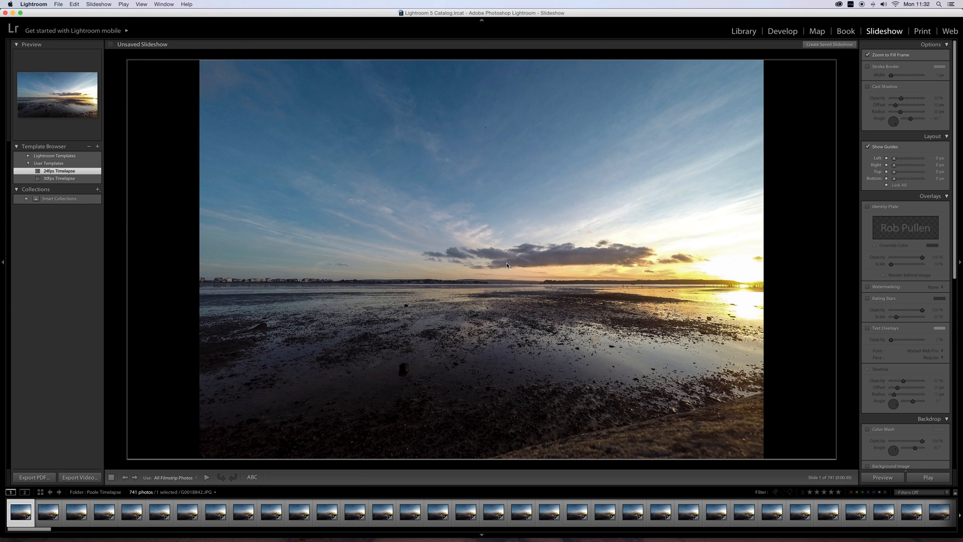
pyautogui.moveTo(108, 326)
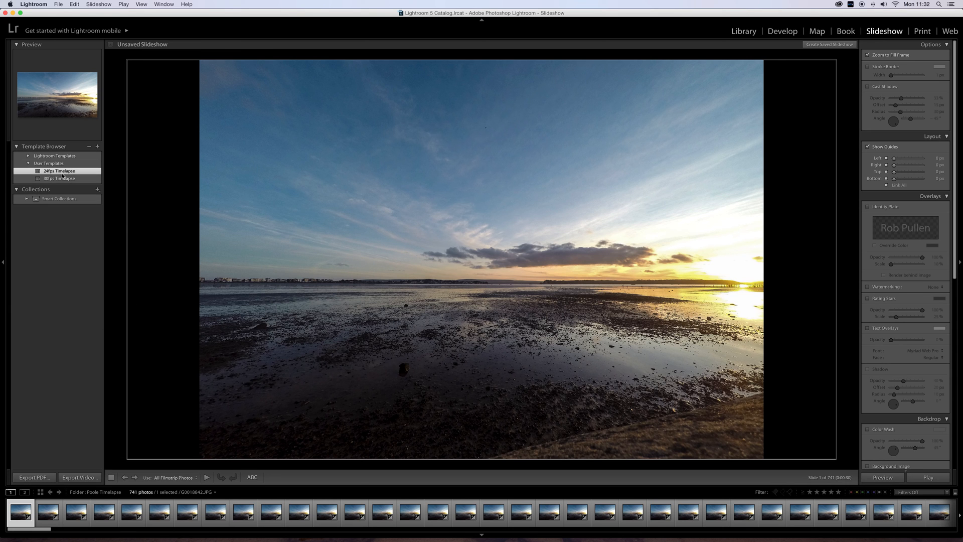
# Step: Export the 24fps timelapse slideshow as a video named Test.mp4
pyautogui.click(79, 477)
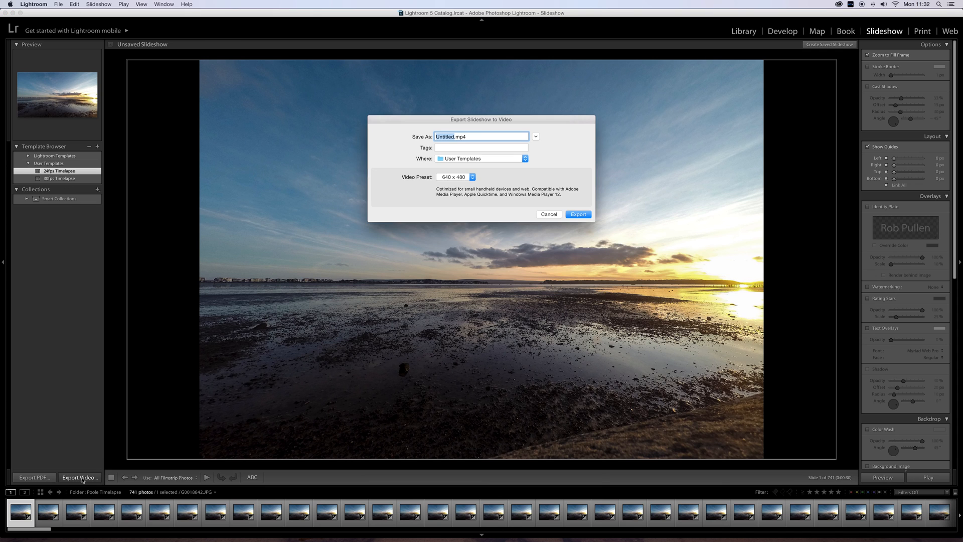
pyautogui.moveTo(544, 205)
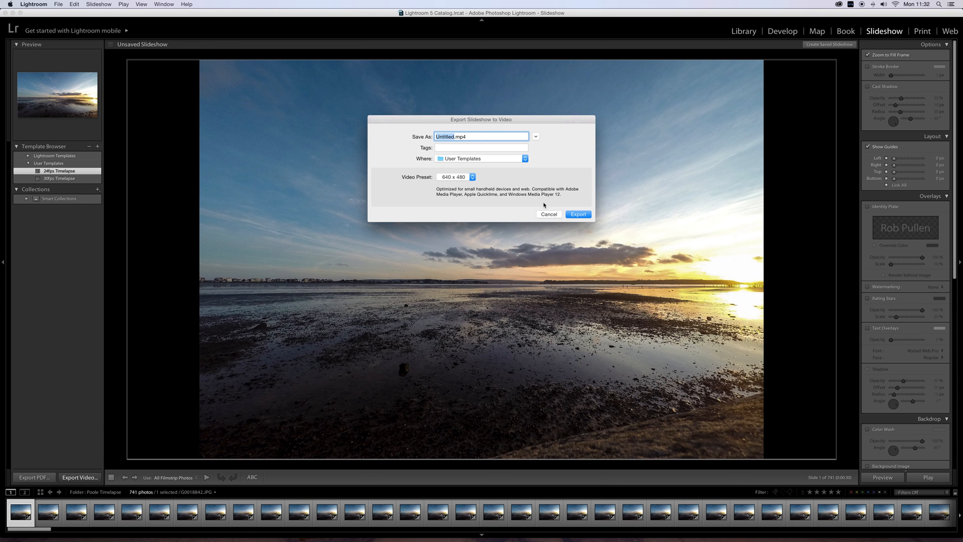
pyautogui.write('Test.mp4')
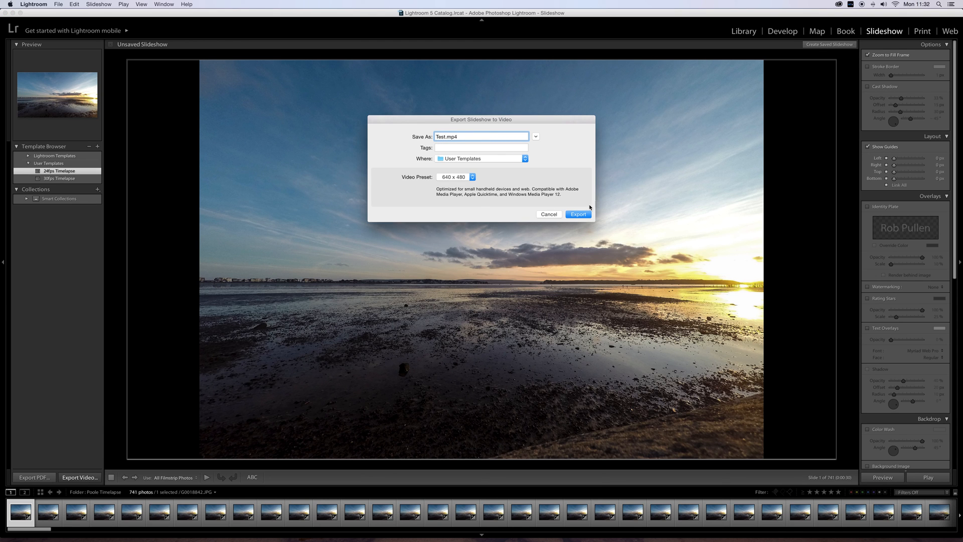
pyautogui.click(577, 214)
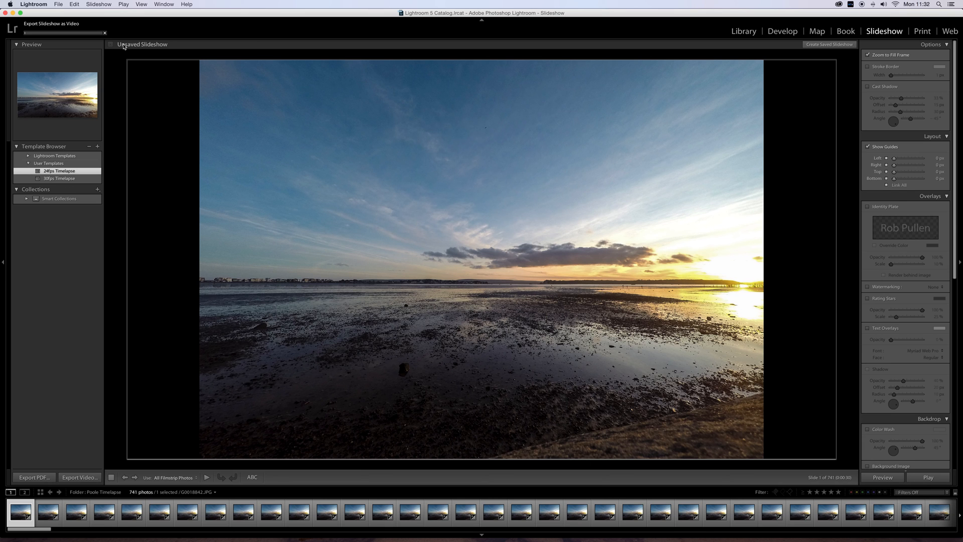
pyautogui.click(104, 33)
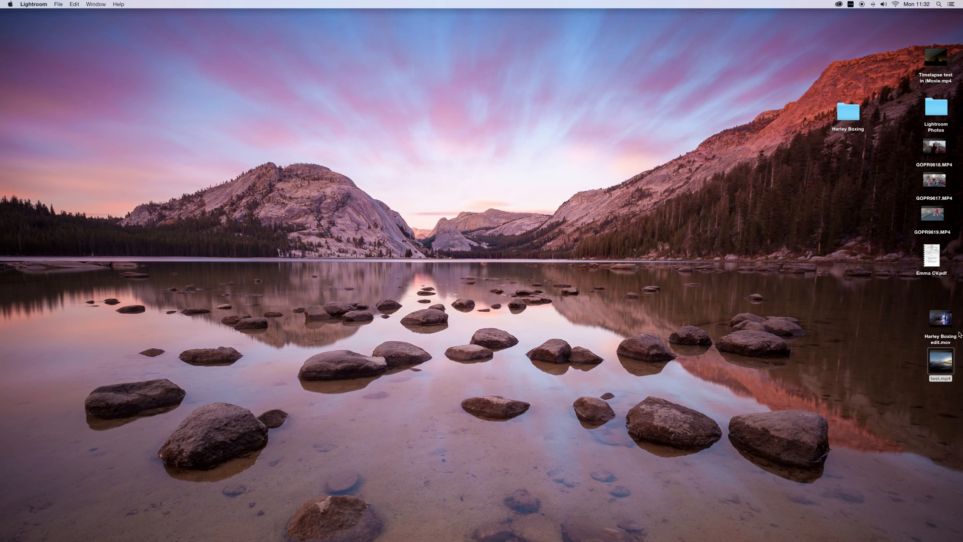
# Step: Open test.mp4 from the desktop in QuickTime, centre the window and enlarge it
pyautogui.doubleClick(933, 359)
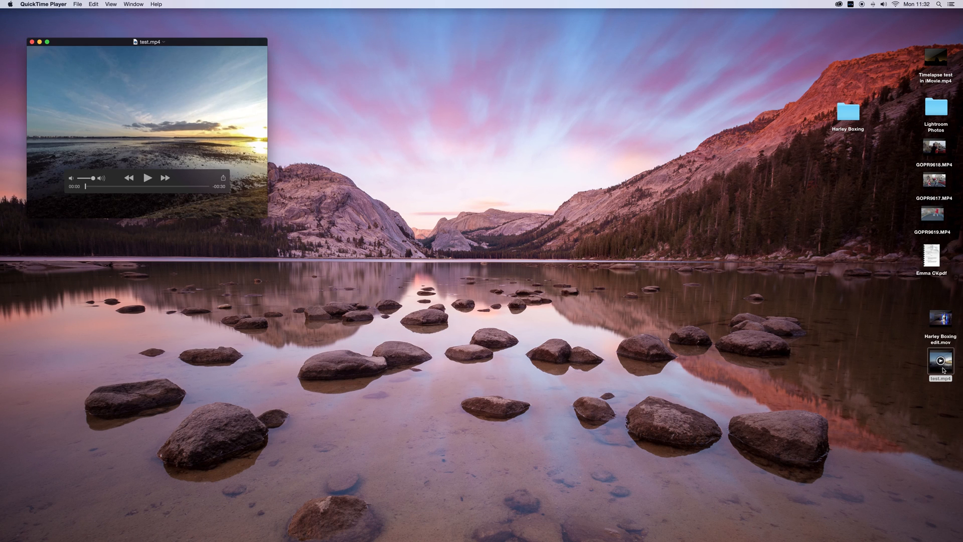
pyautogui.moveTo(148, 41); pyautogui.dragTo(221, 84)
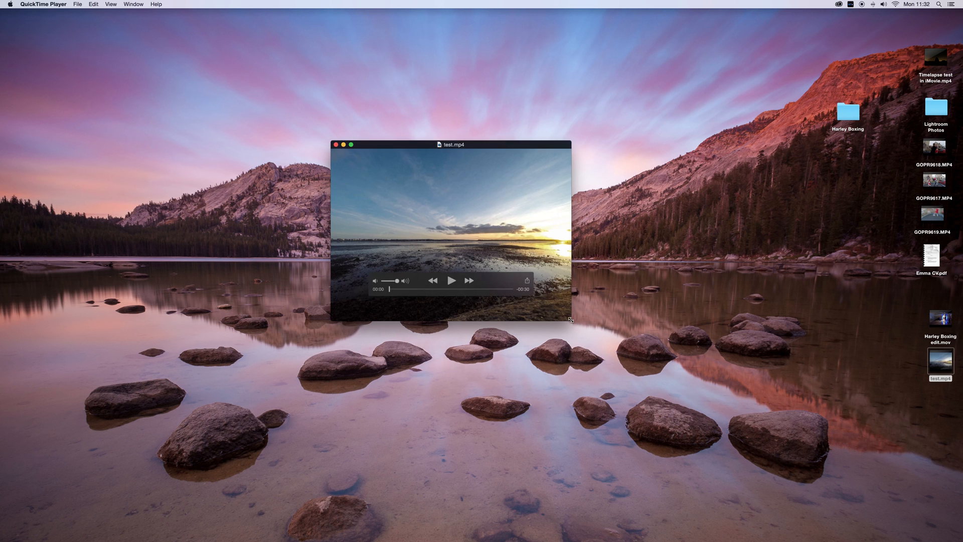
pyautogui.moveTo(570, 319); pyautogui.dragTo(711, 426)
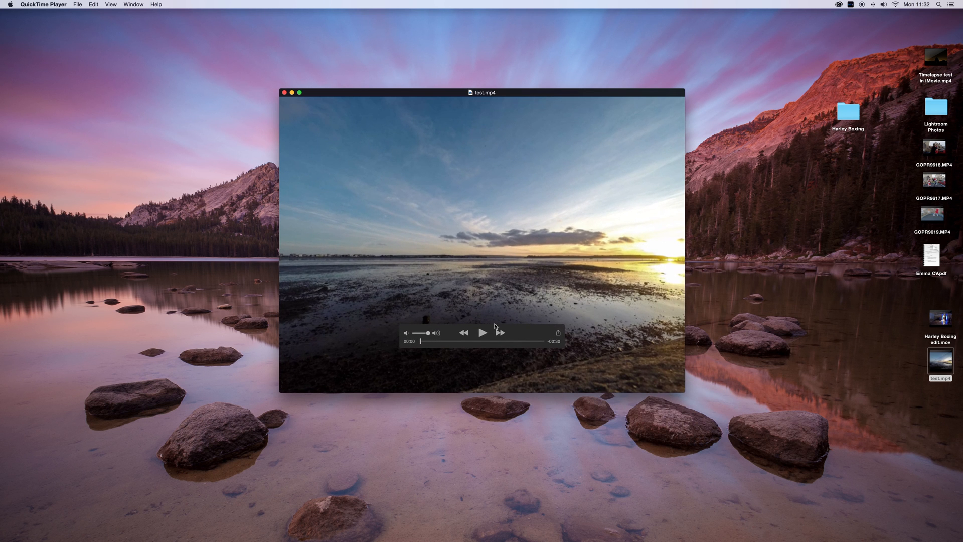
pyautogui.moveTo(722, 373)
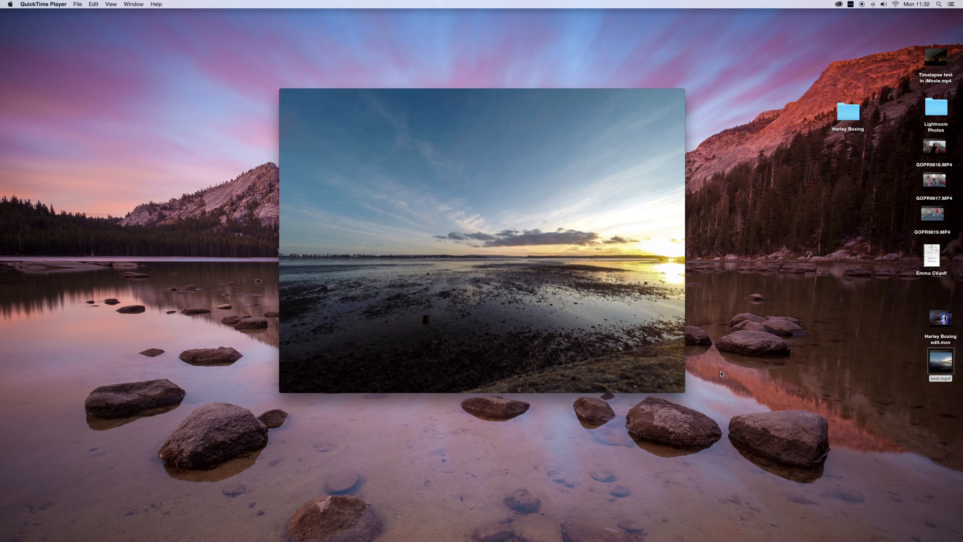